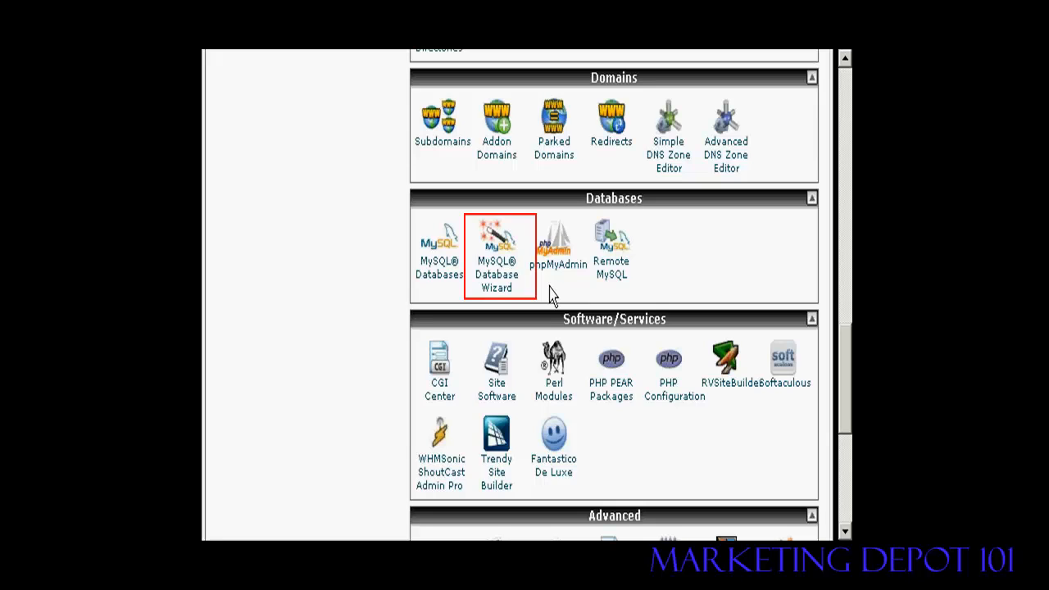
{"action": "mouse_move", "coordinate": [495, 282]}
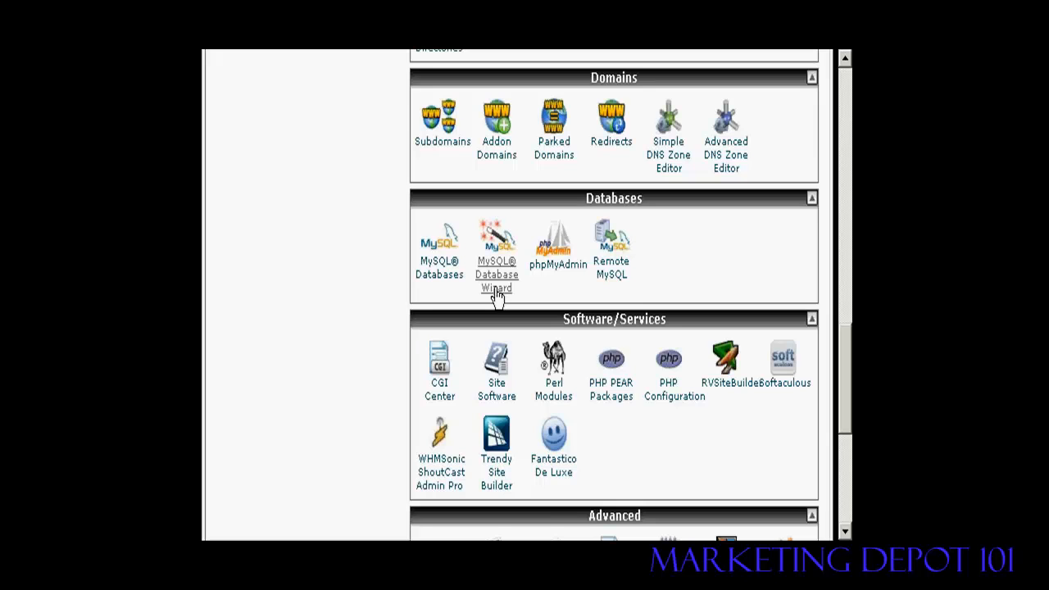
Launch the MySQL Database Wizard from the Databases section.
{"action": "left_click", "coordinate": [495, 246]}
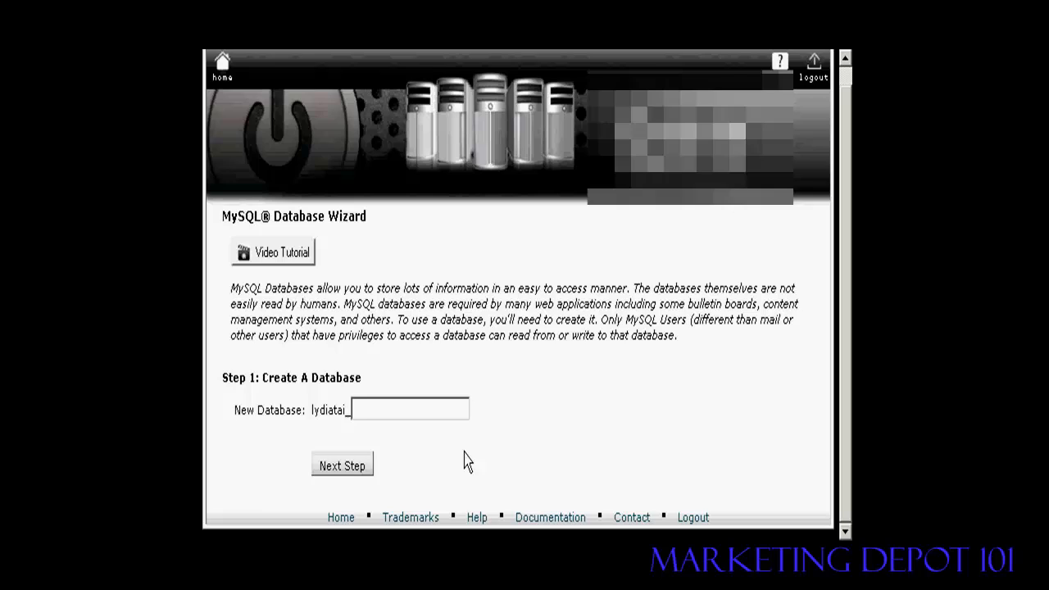
Name the new database 'demo' (lydiatai_demo) and continue to the user step.
{"action": "type", "text": "demo"}
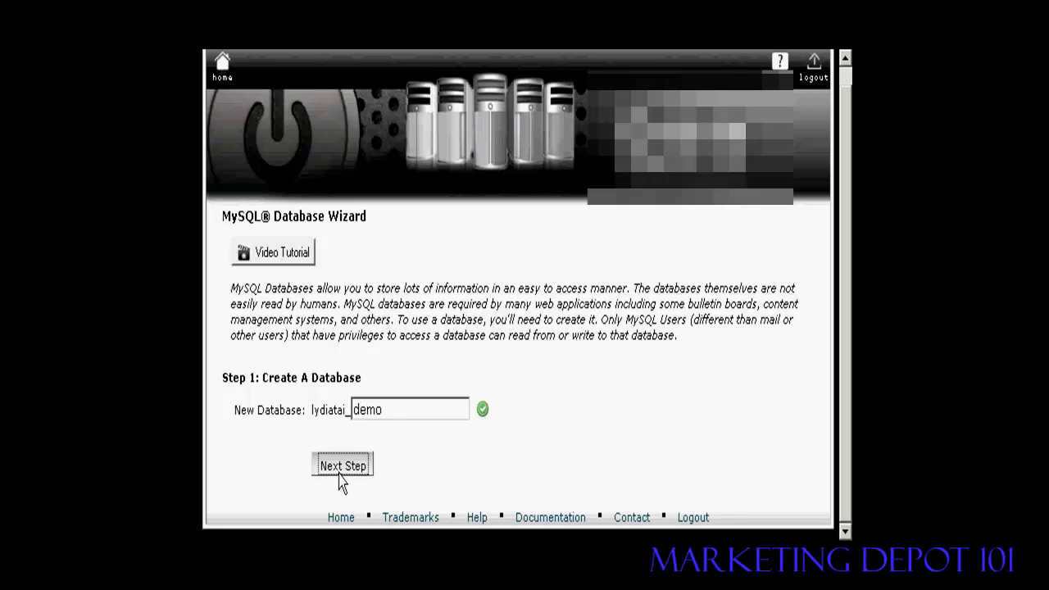
{"action": "left_click", "coordinate": [342, 465]}
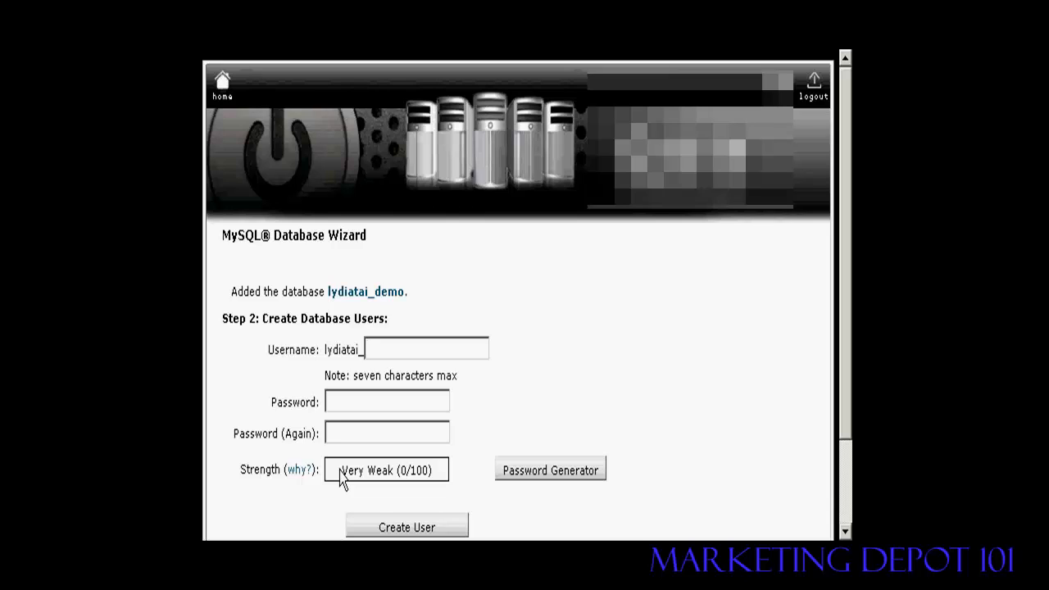
Enter 'tester0' as the username, giving user lydiatai_tester0.
{"action": "type", "text": "te"}
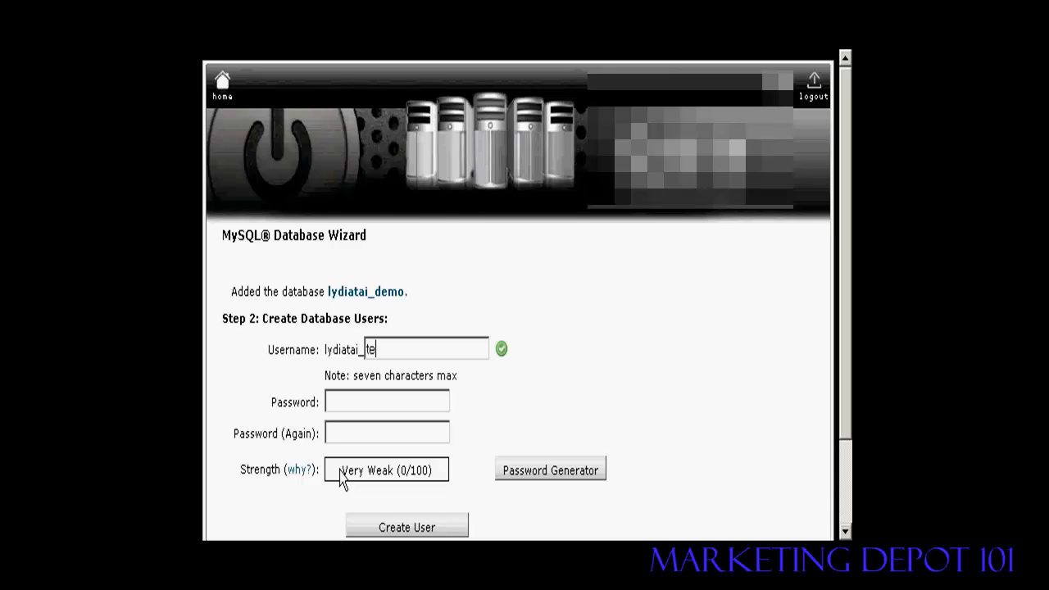
{"action": "type", "text": "ster"}
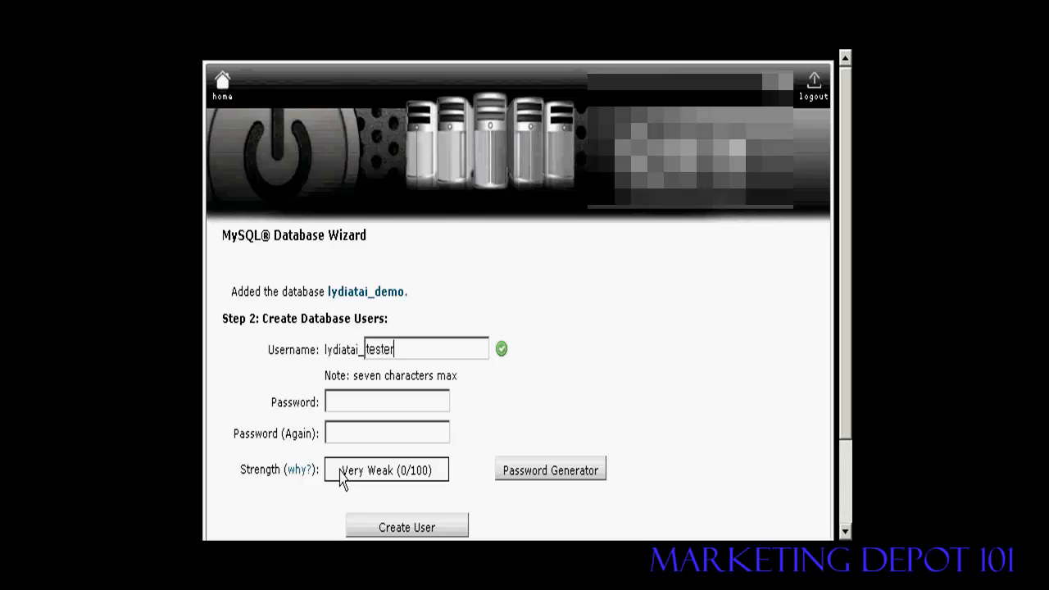
{"action": "type", "text": "0"}
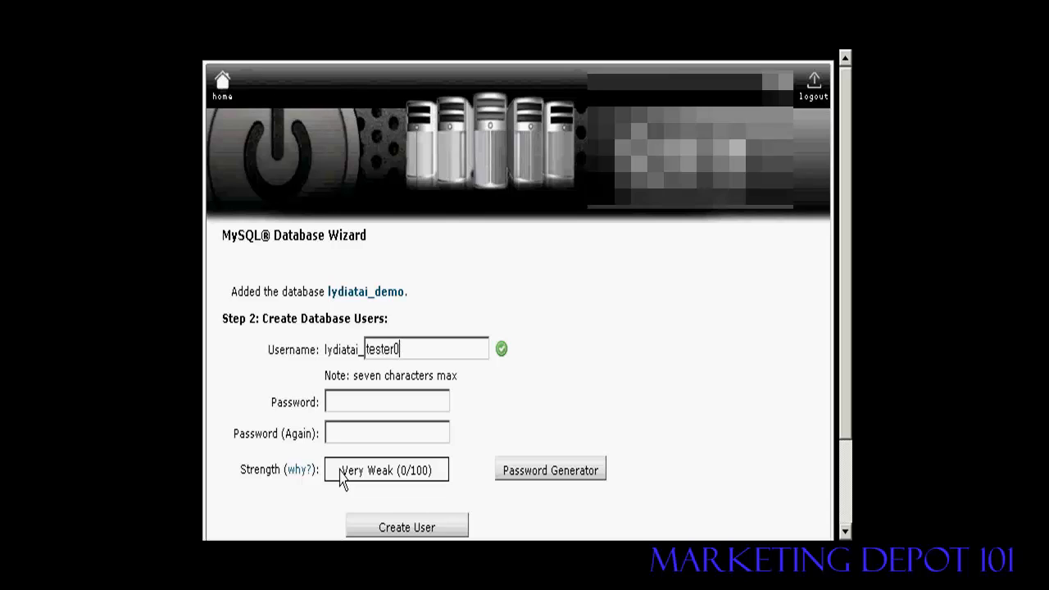
{"action": "mouse_move", "coordinate": [288, 419]}
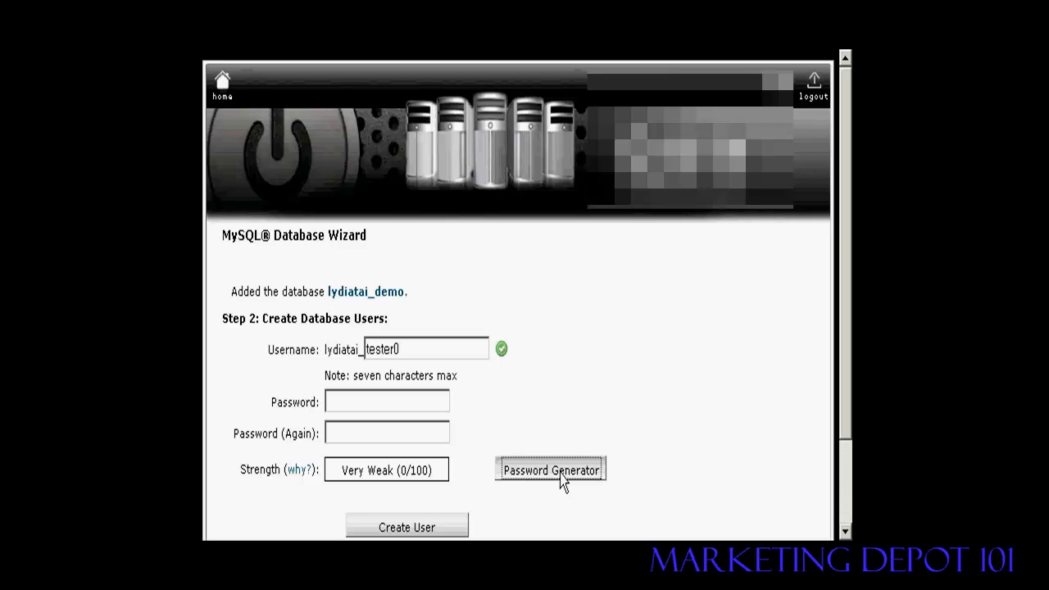
Generate a very strong password, copy it, confirm it was copied and use it for both fields.
{"action": "left_click", "coordinate": [550, 469]}
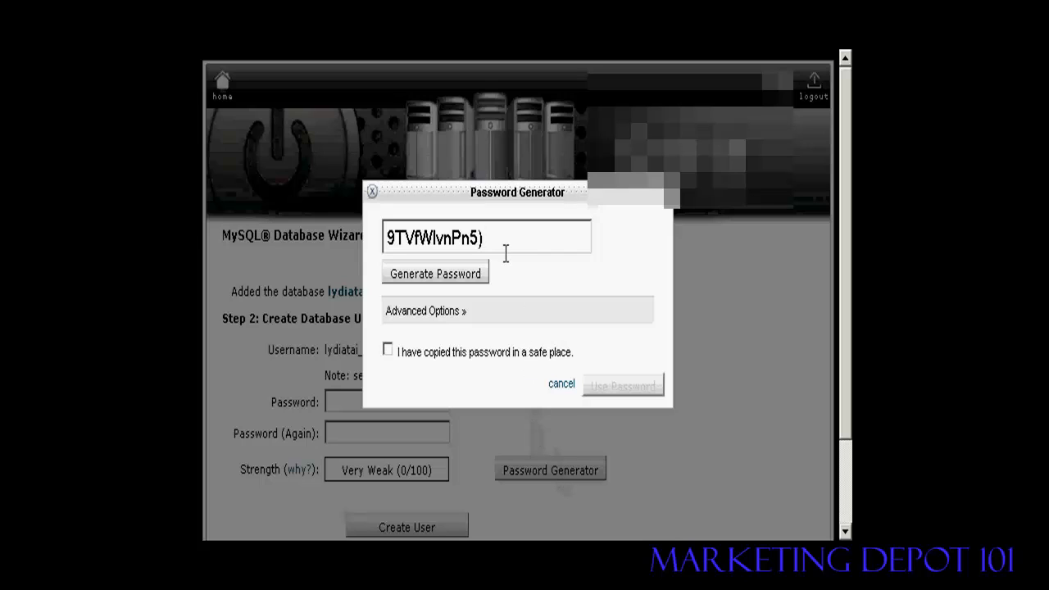
{"action": "triple_click", "coordinate": [486, 236]}
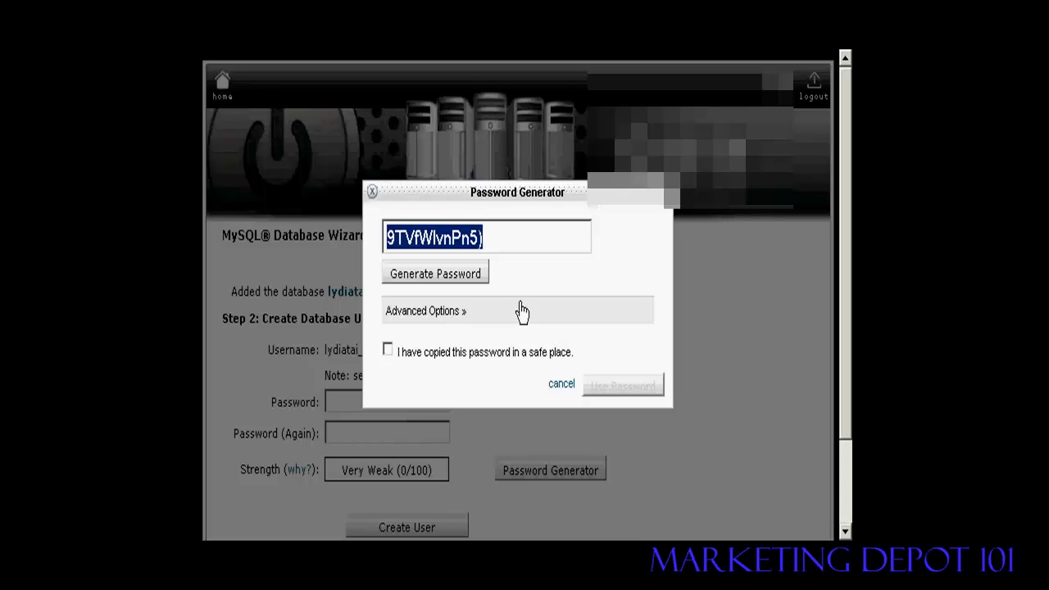
{"action": "mouse_move", "coordinate": [501, 336]}
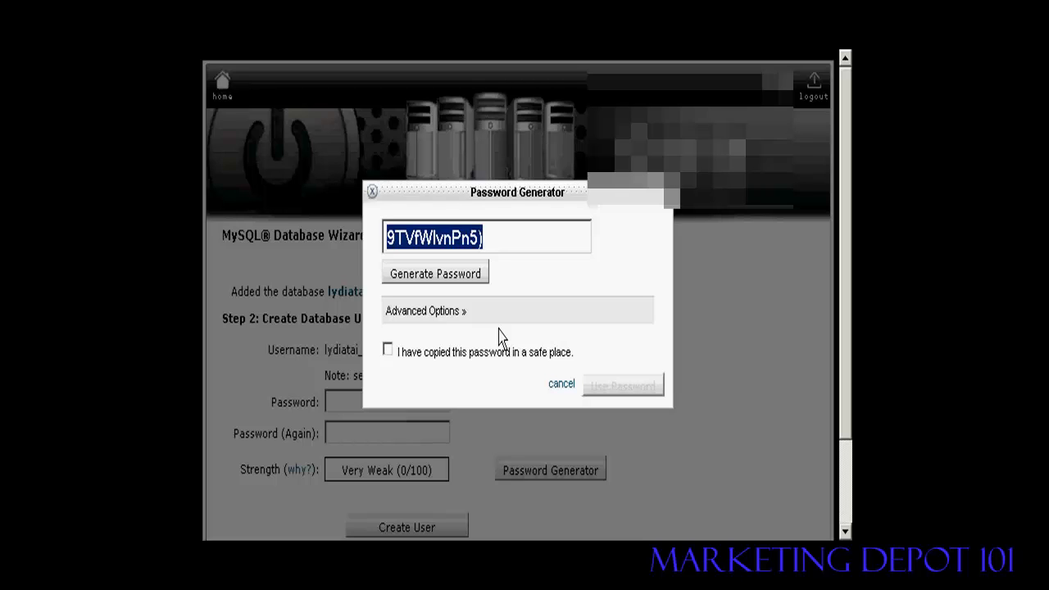
{"action": "left_click", "coordinate": [388, 348]}
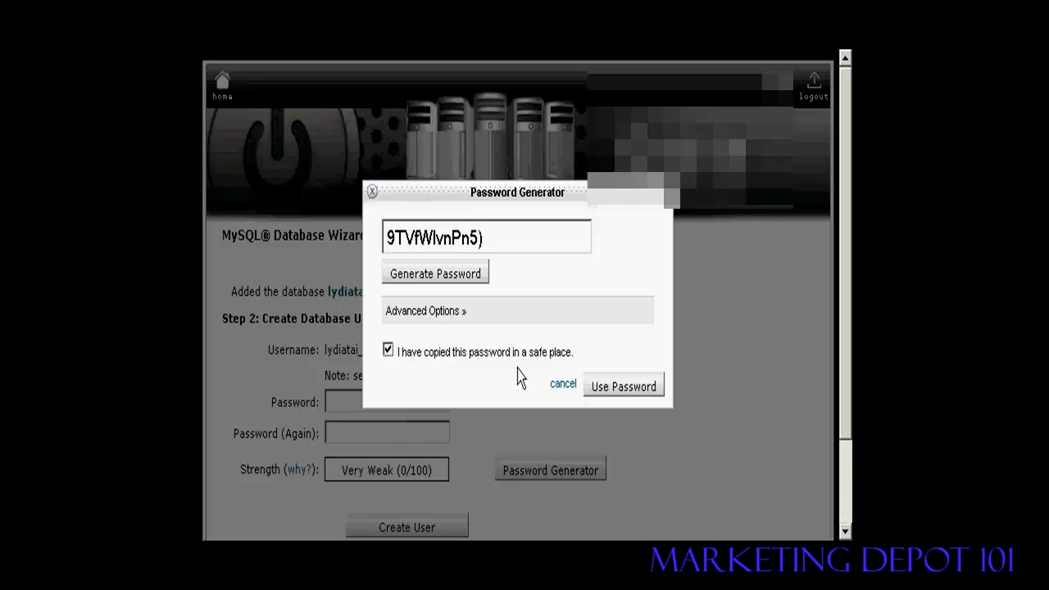
{"action": "left_click", "coordinate": [623, 386]}
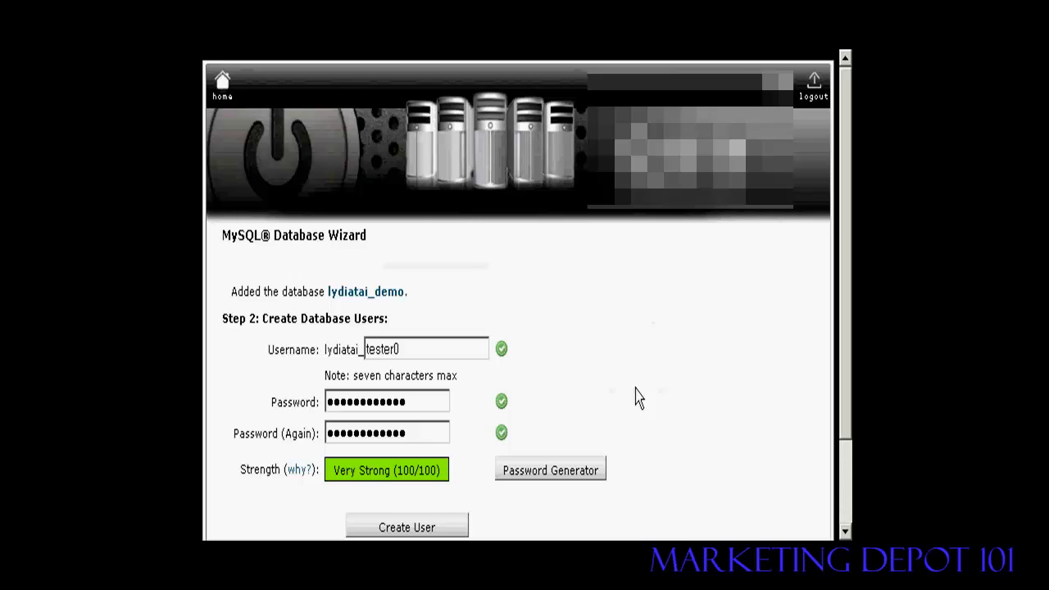
{"action": "mouse_move", "coordinate": [446, 475]}
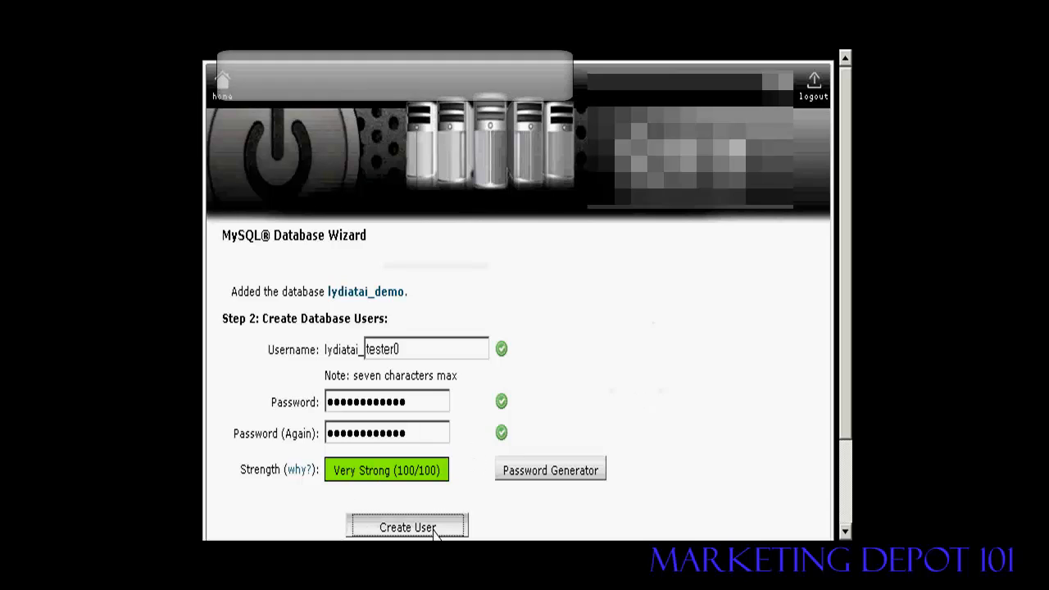
{"action": "left_click", "coordinate": [407, 528]}
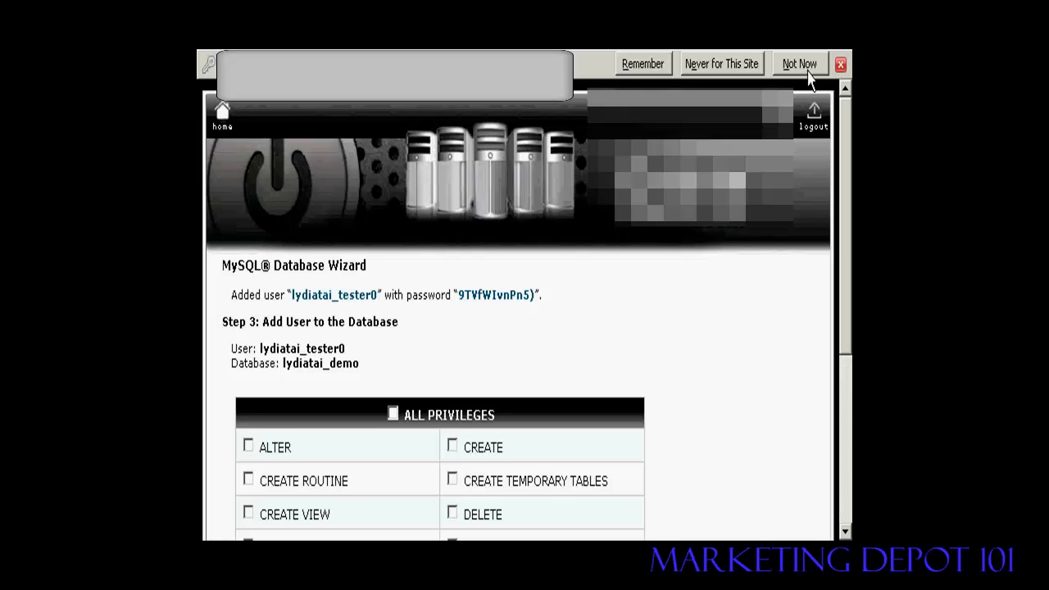
Dismiss the save-password bar and grant lydiatai_tester0 ALL PRIVILEGES on lydiatai_demo, finishing the wizard.
{"action": "left_click", "coordinate": [800, 64]}
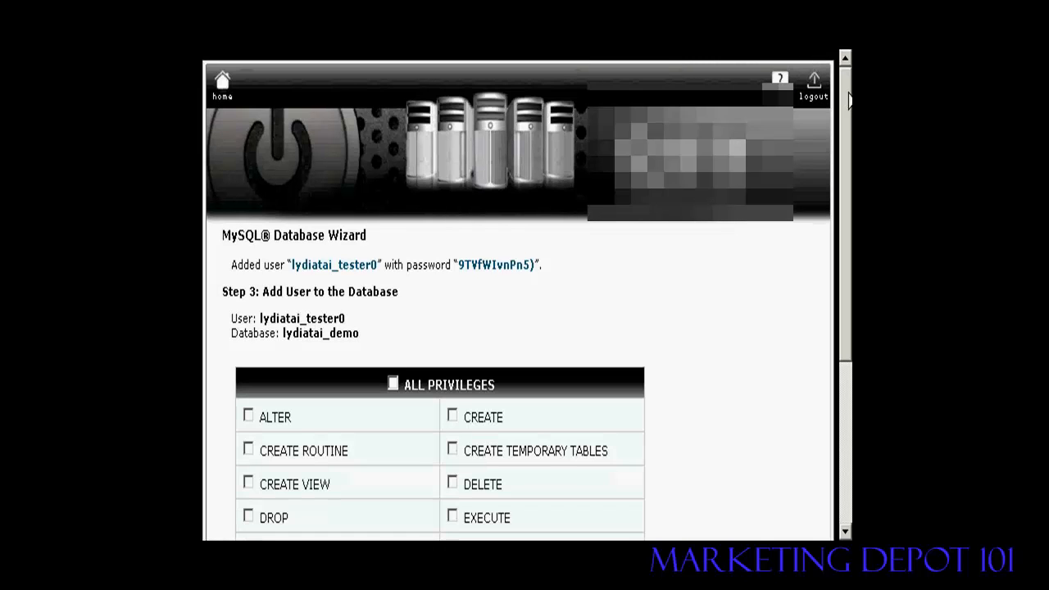
{"action": "scroll", "scroll_direction": "down", "scroll_amount": 3}
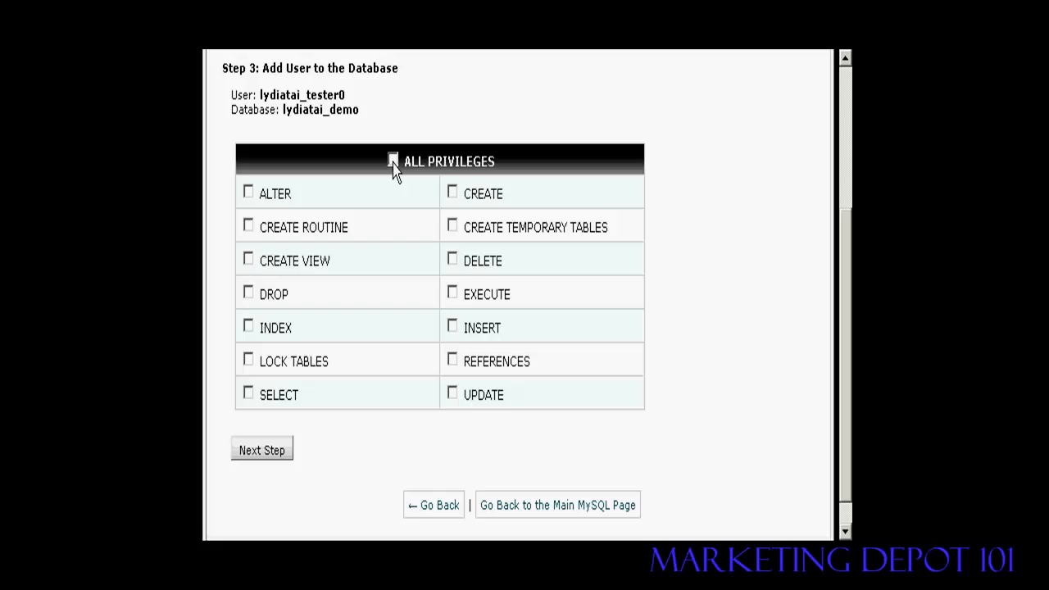
{"action": "left_click", "coordinate": [393, 160]}
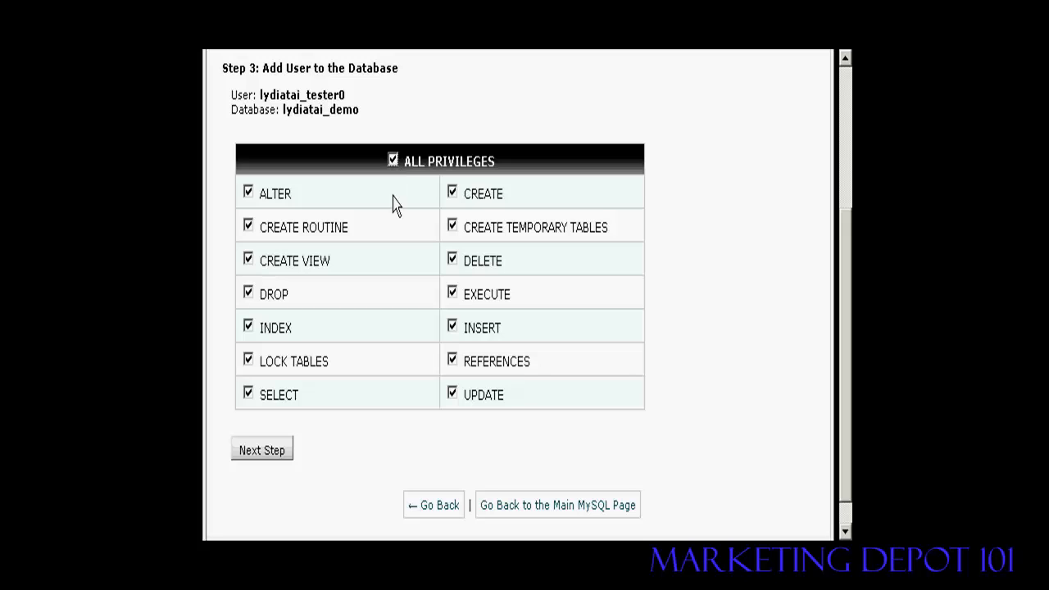
{"action": "left_click", "coordinate": [262, 449]}
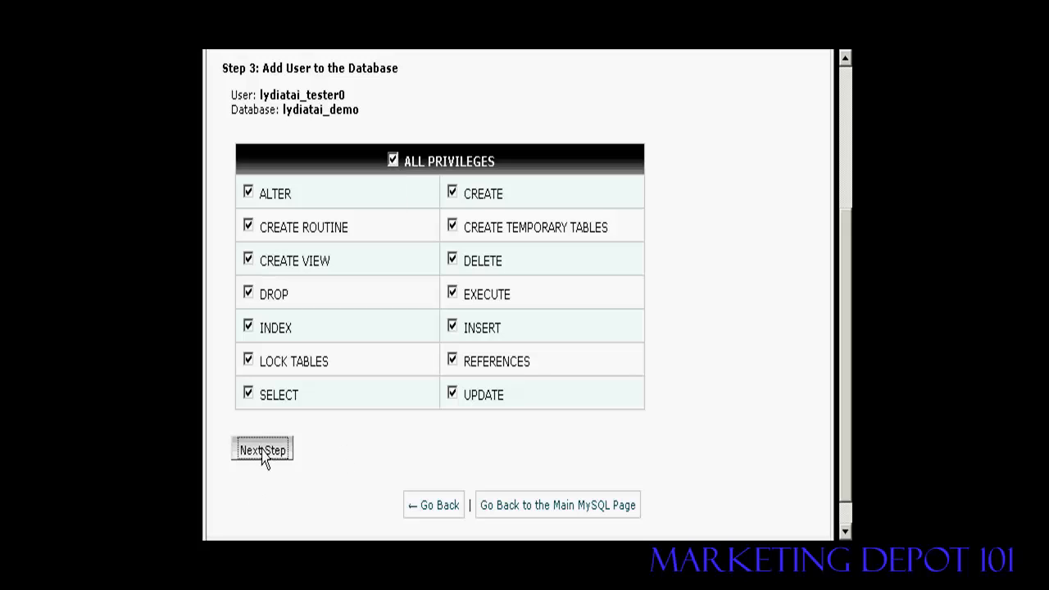
{"action": "left_click", "coordinate": [262, 449]}
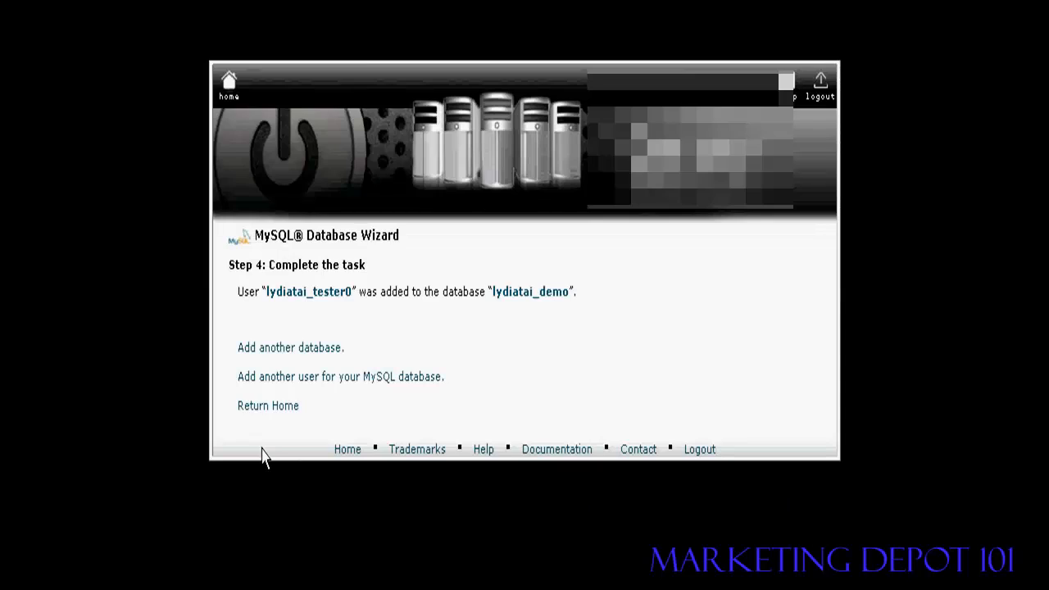
{"action": "mouse_move", "coordinate": [577, 330]}
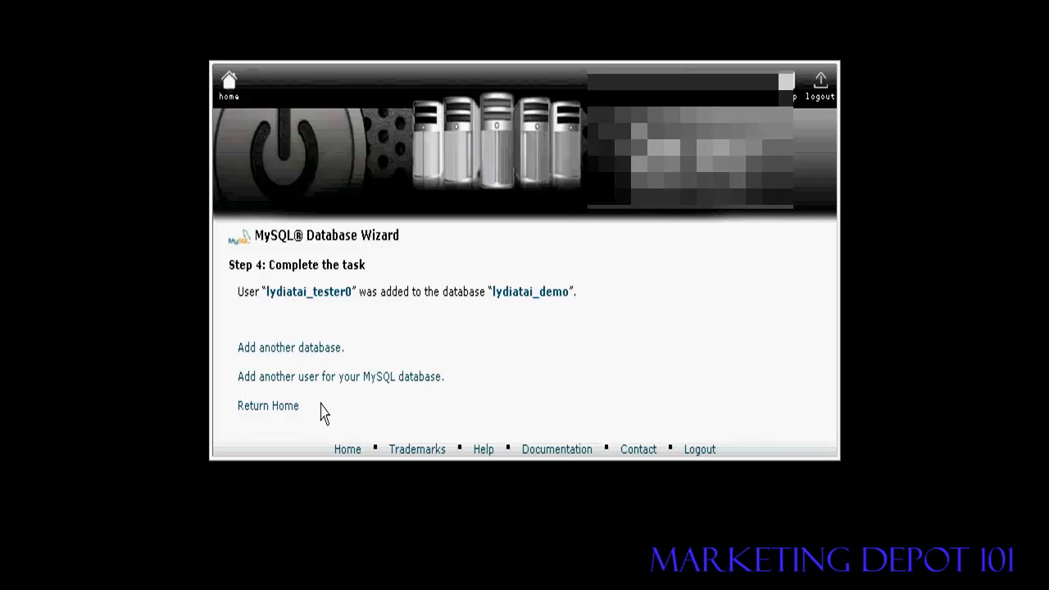
{"action": "mouse_move", "coordinate": [260, 433]}
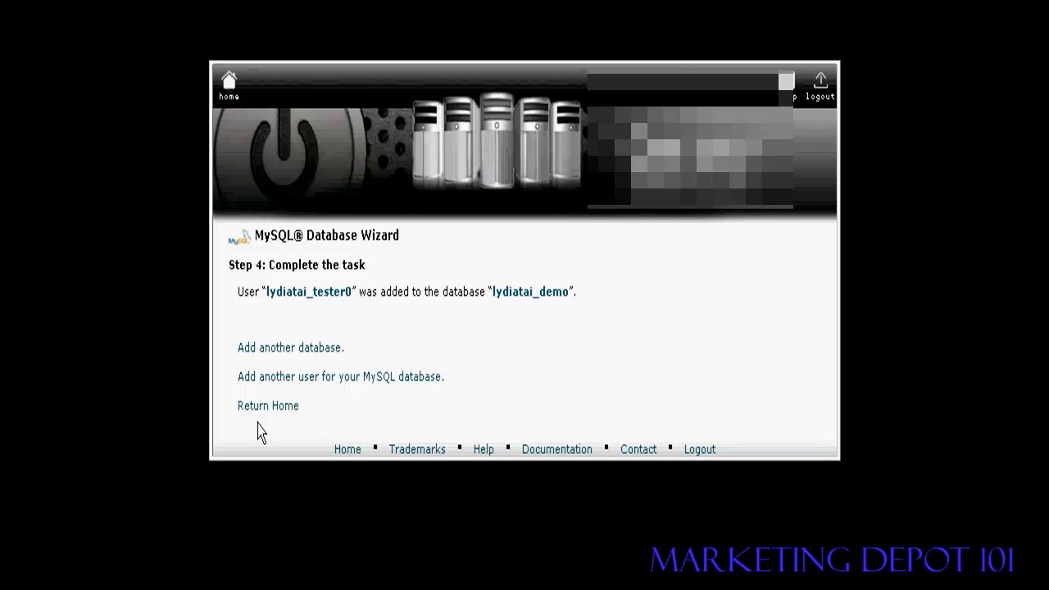
{"action": "mouse_move", "coordinate": [269, 407]}
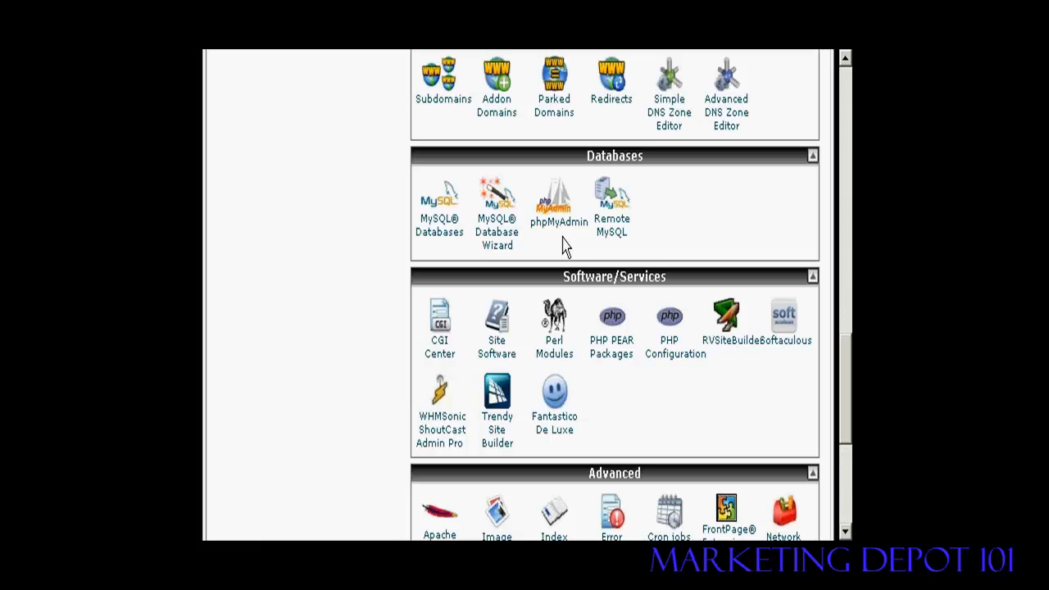
Launch phpMyAdmin and select lydiatai_demo, which lists no tables yet.
{"action": "left_click", "coordinate": [557, 205]}
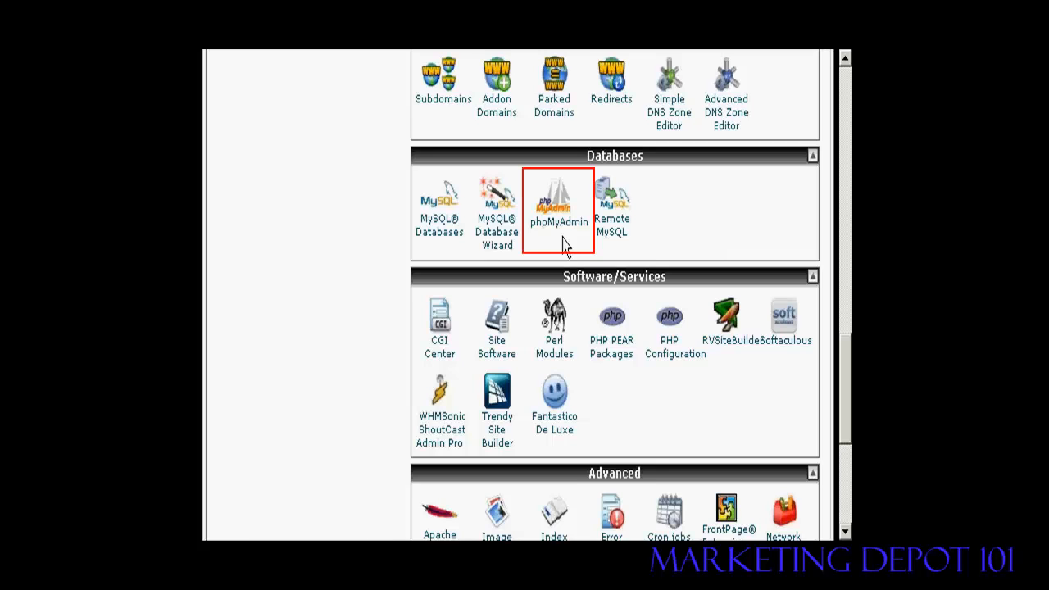
{"action": "left_click", "coordinate": [554, 205]}
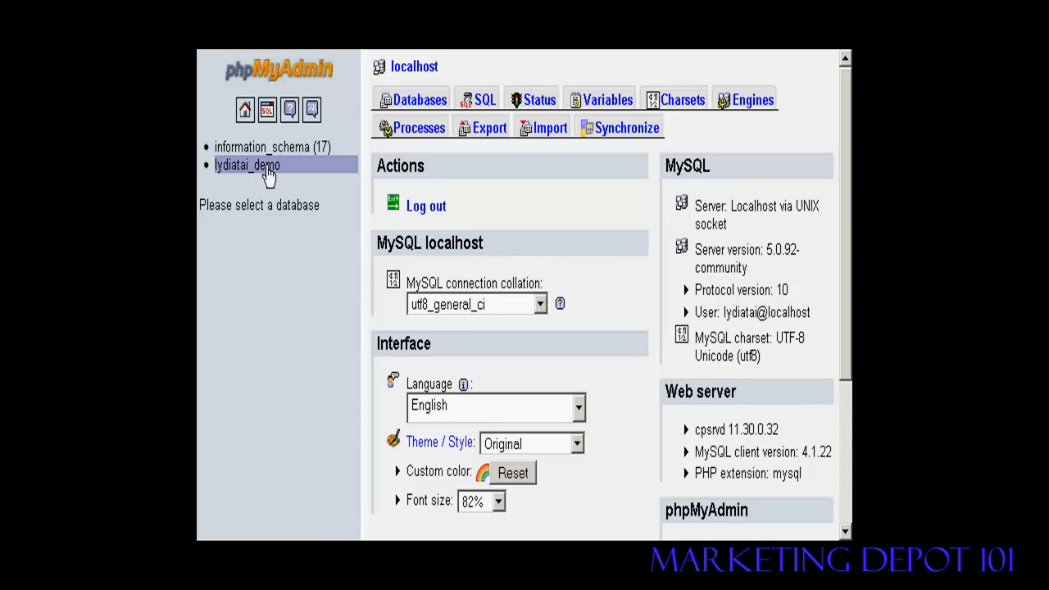
{"action": "left_click", "coordinate": [246, 164]}
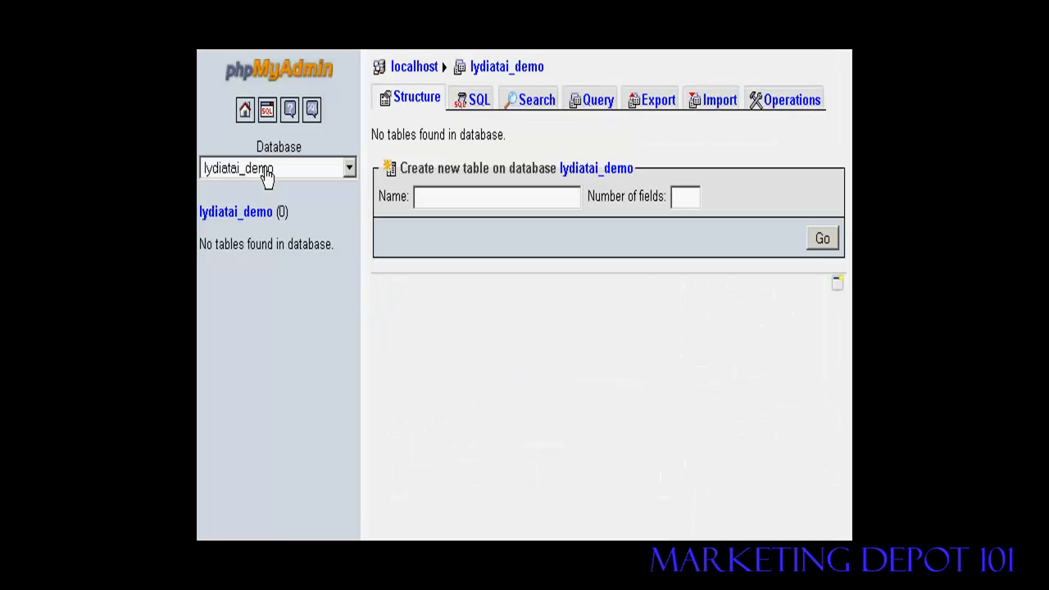